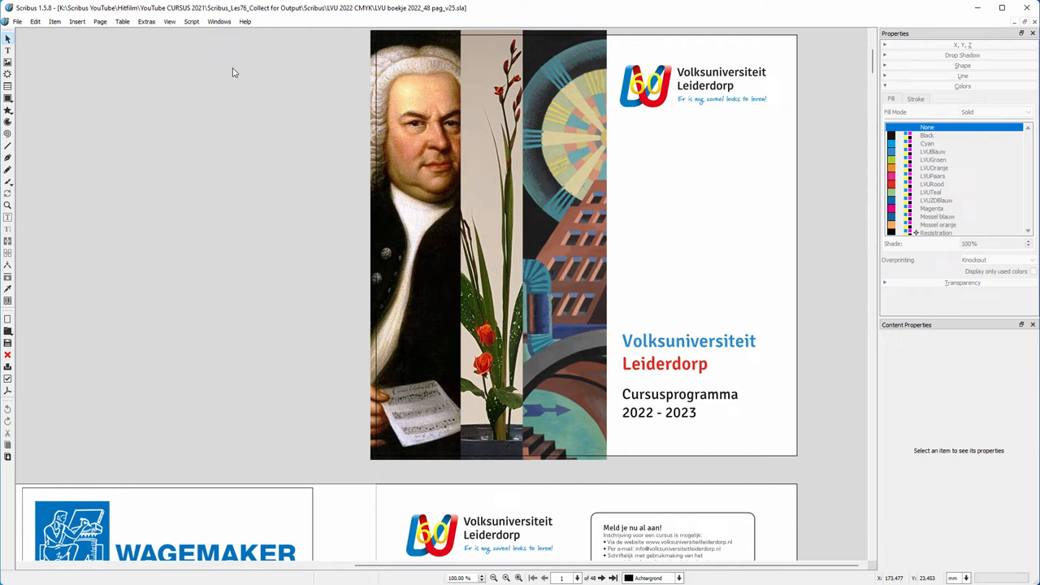
mouse_move(226, 33)
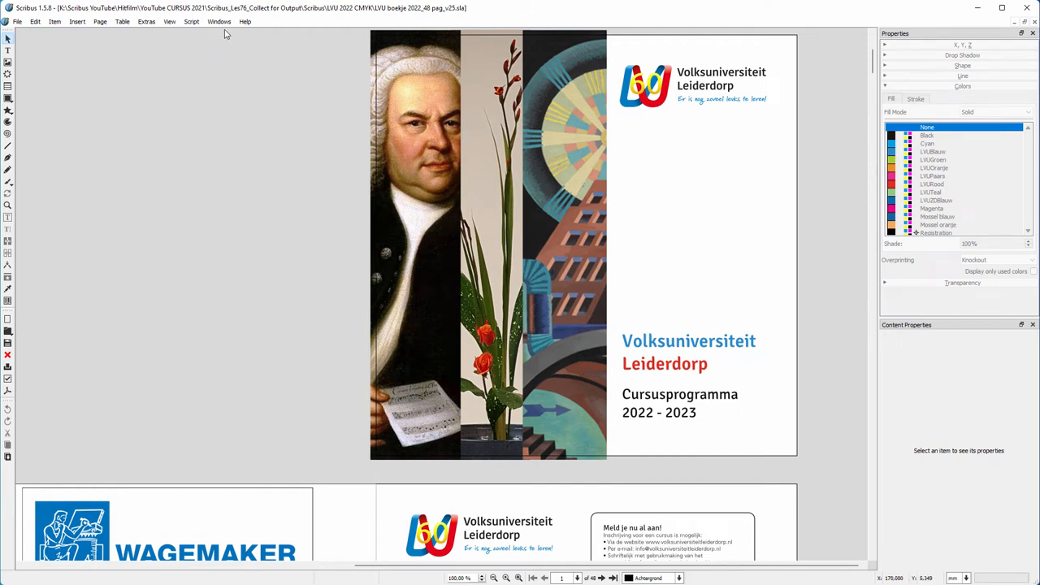
Step: Show the Windows menu listing available panels
left_click(217, 21)
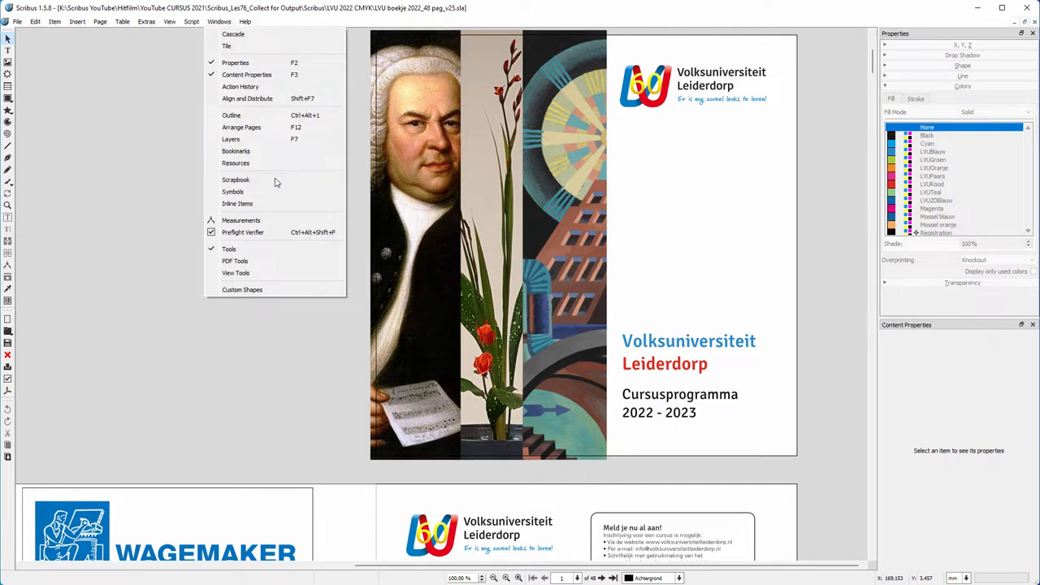
Step: Show the Preflight Verifier results and jump to Image66's Missing Image on page 20
left_click(242, 231)
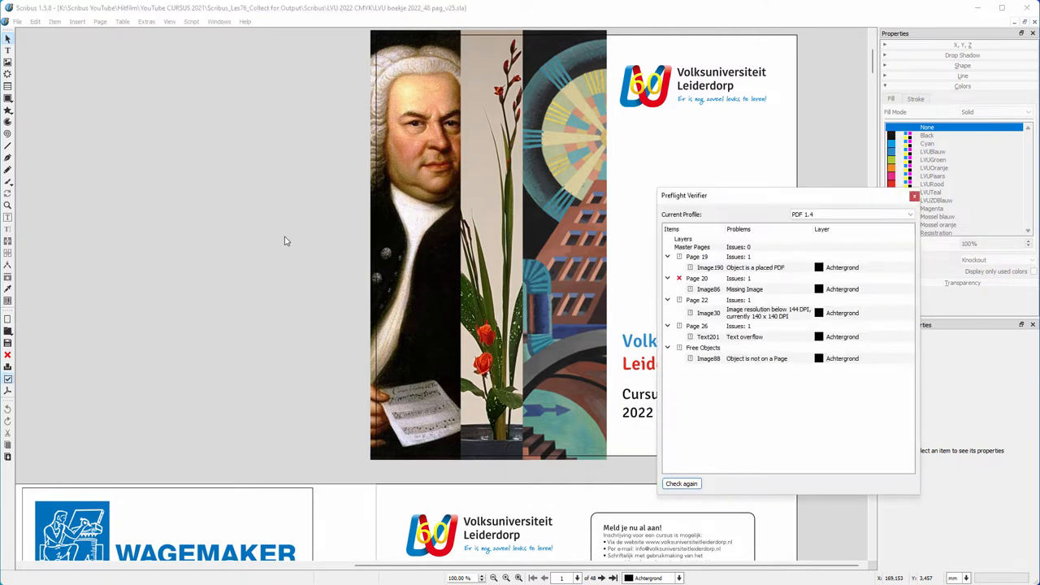
left_click(755, 267)
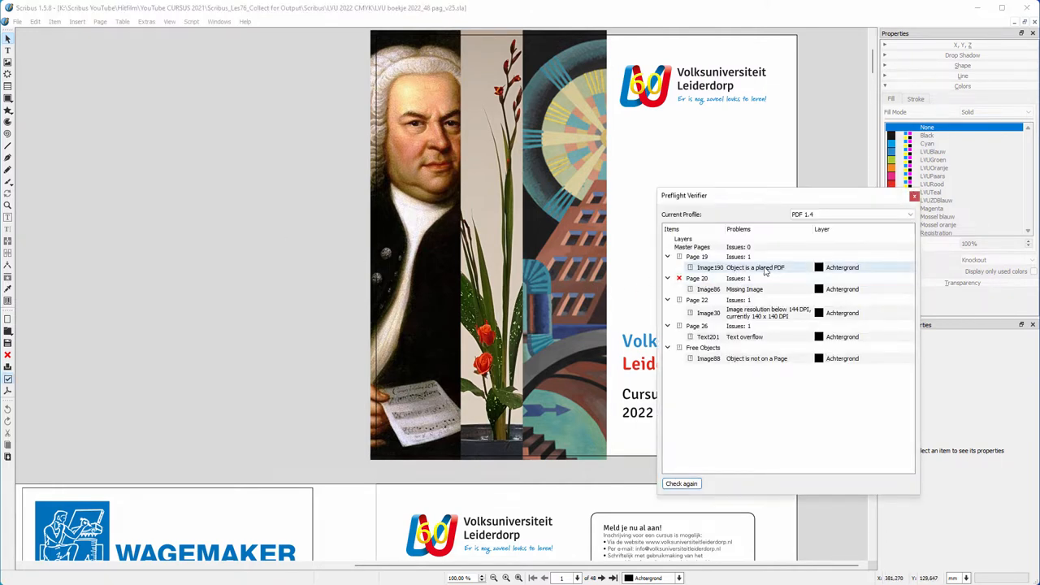
left_click(709, 266)
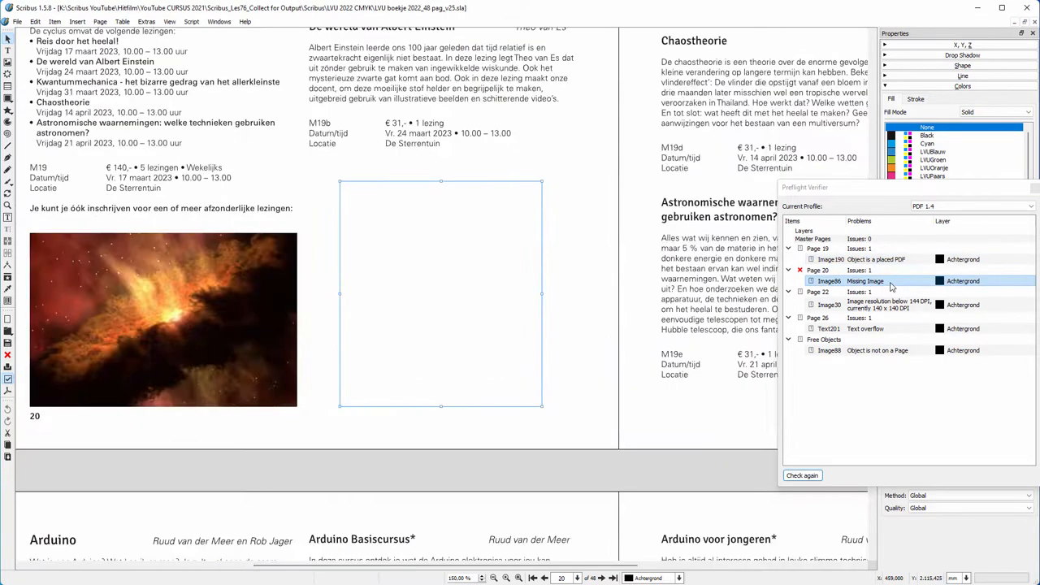
mouse_move(891, 285)
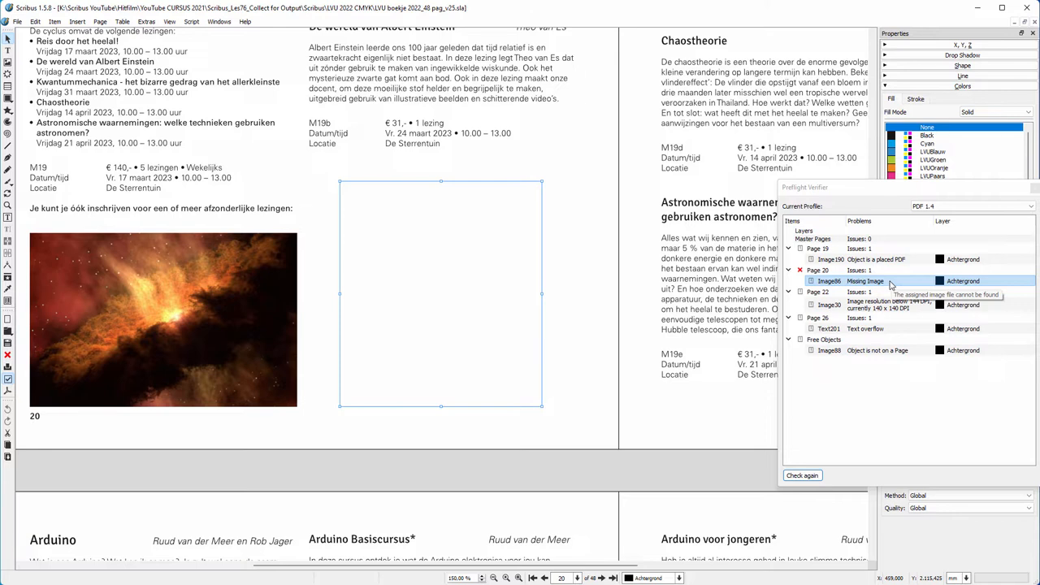
mouse_move(455, 258)
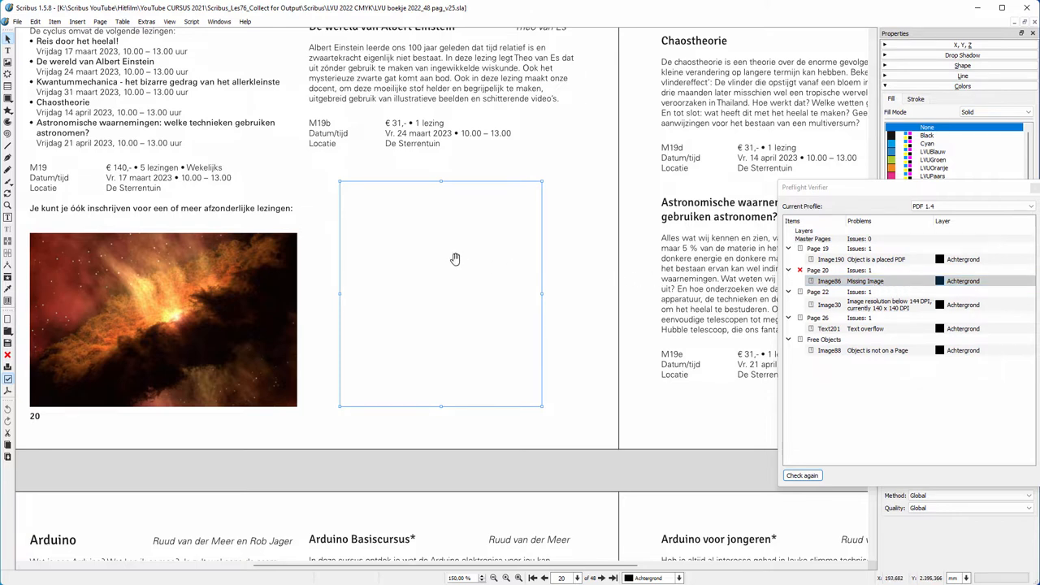
Step: Show the empty frame's details confirming Albert_Einstein_Head.jpg is missing
right_click(455, 258)
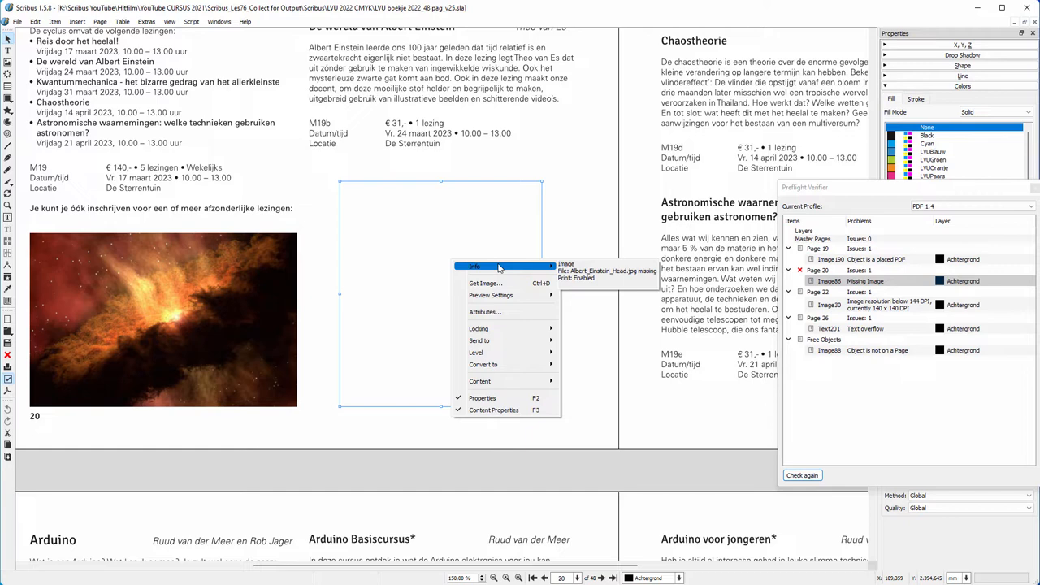
mouse_move(377, 220)
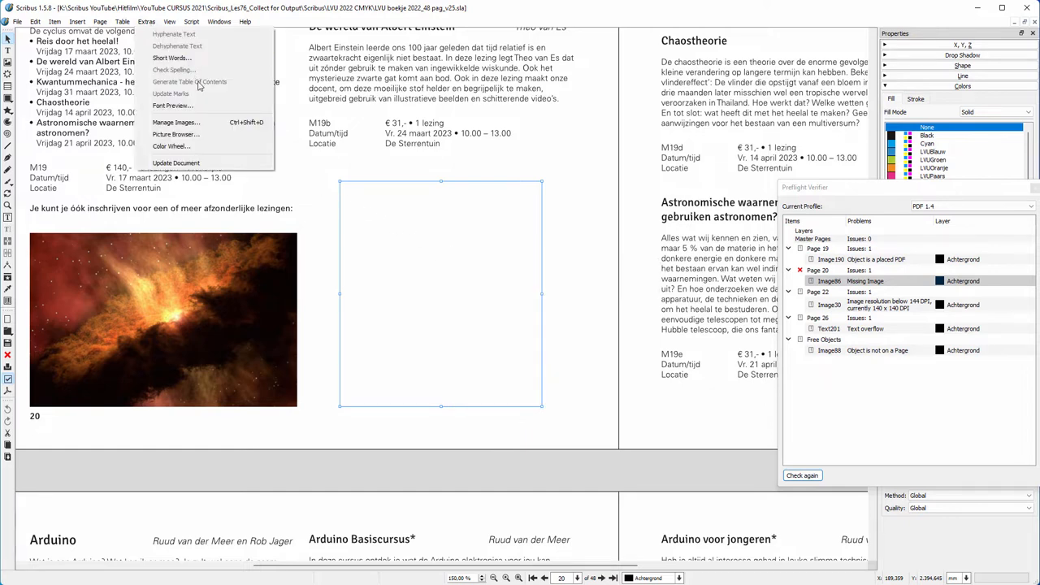
Step: In Manage Images, search for Albert_Einstein_Head.jpg and relink it to the found copy
left_click(176, 122)
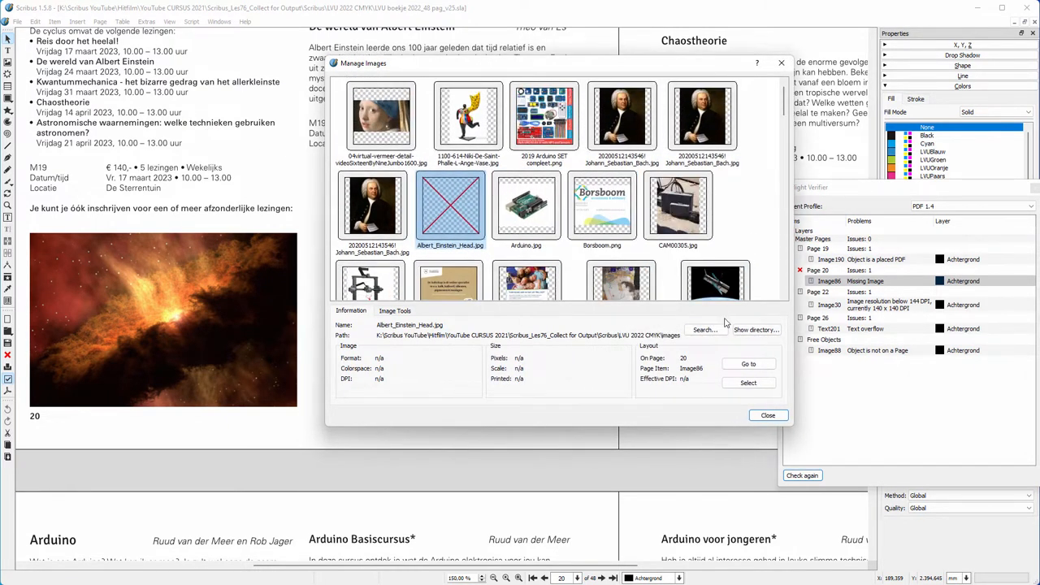
left_click(703, 328)
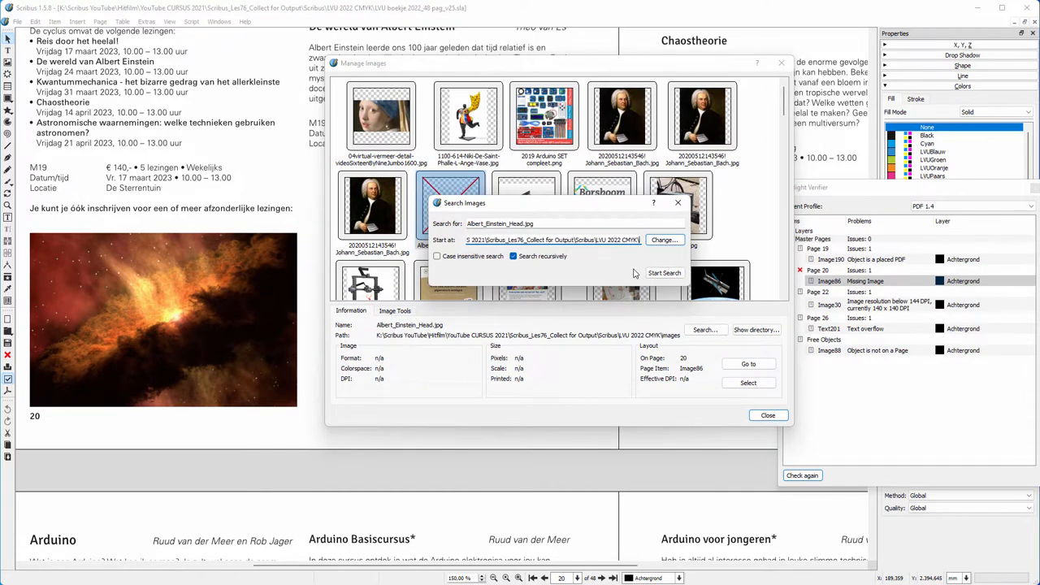
left_click(665, 273)
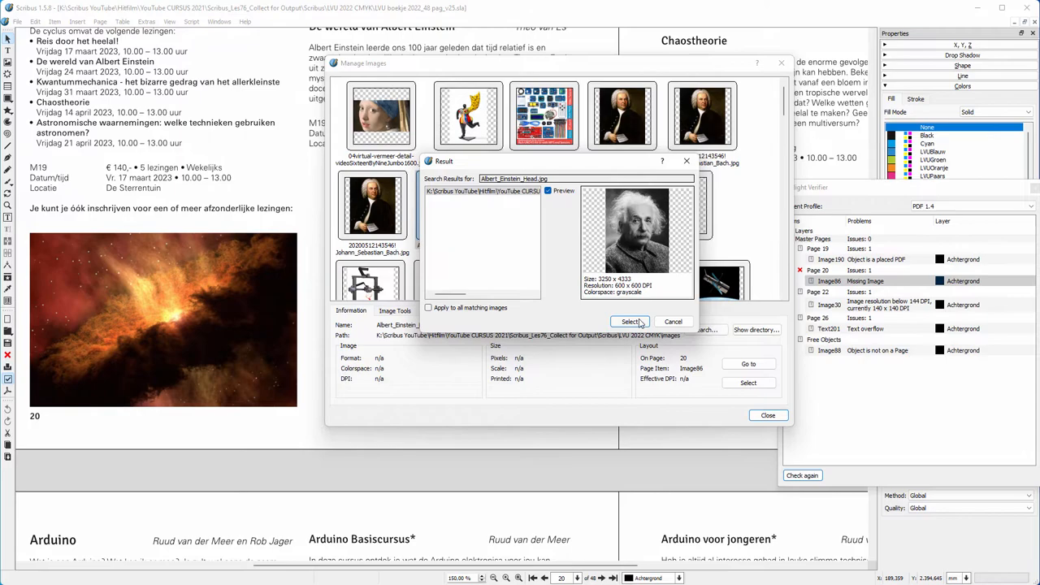
left_click(630, 322)
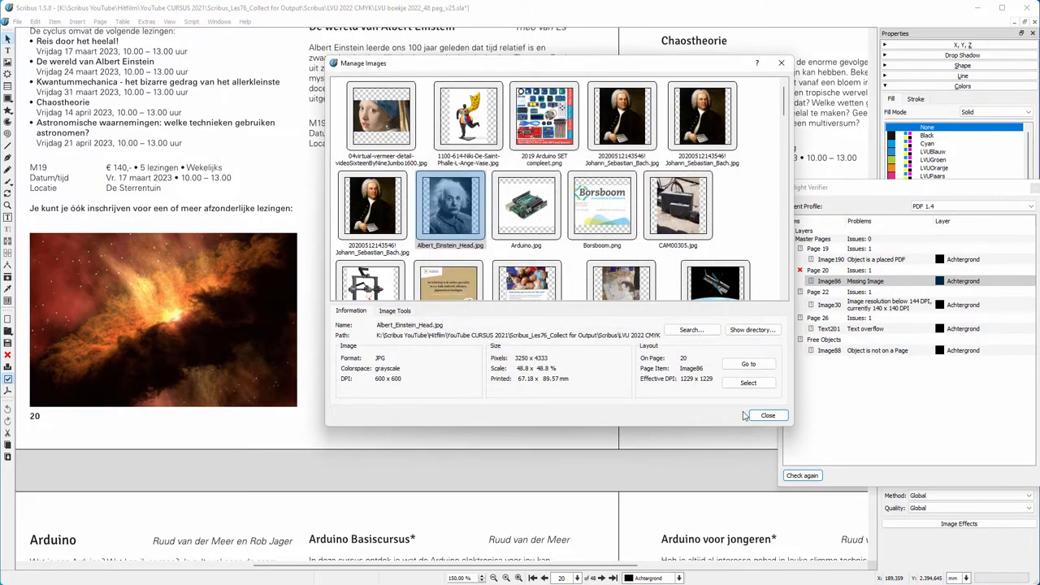
left_click(767, 416)
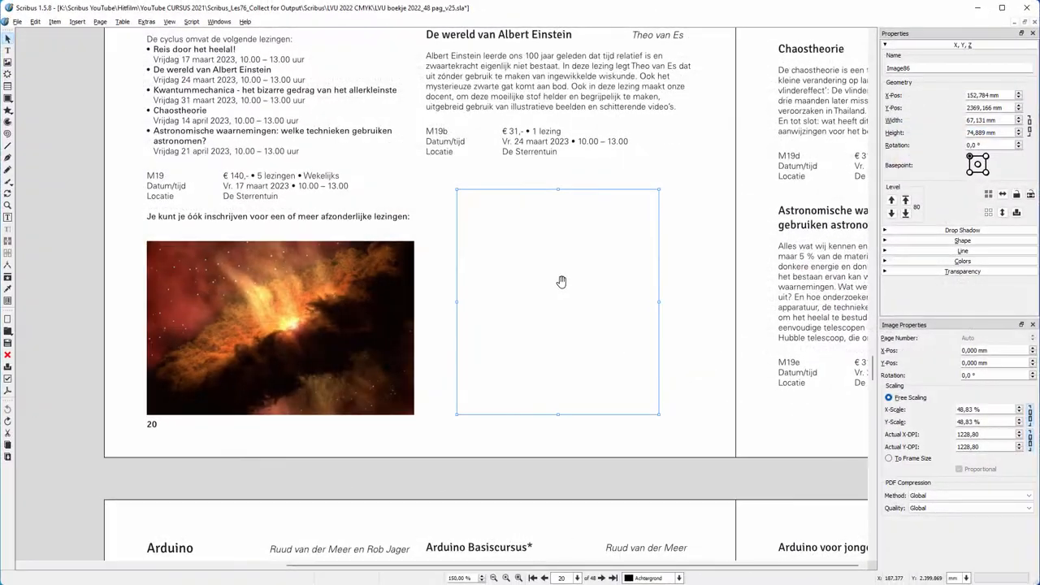
Step: Update the page 20 image frame so the relinked Einstein picture reloads
right_click(560, 283)
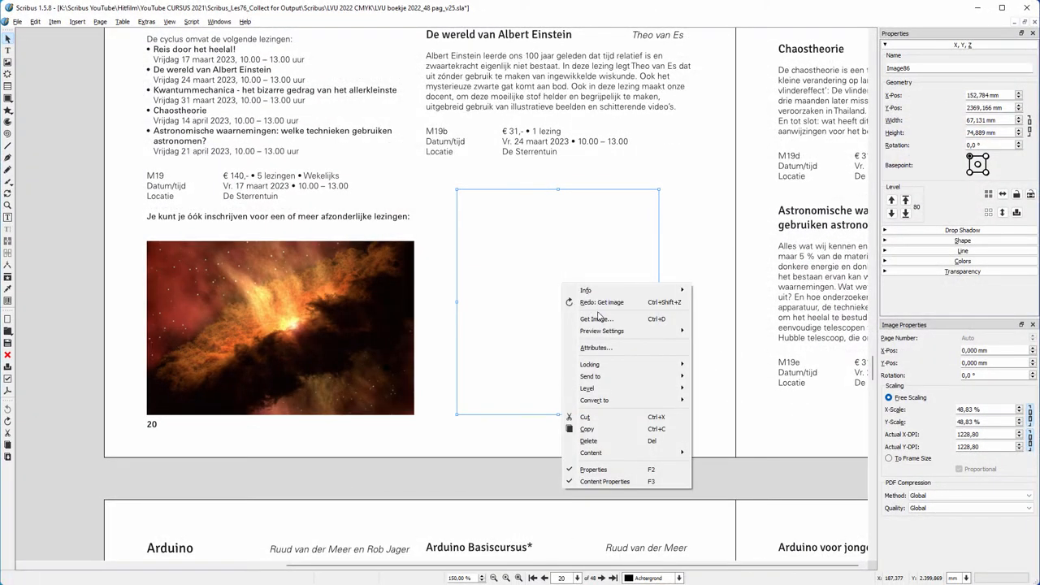
left_click(596, 319)
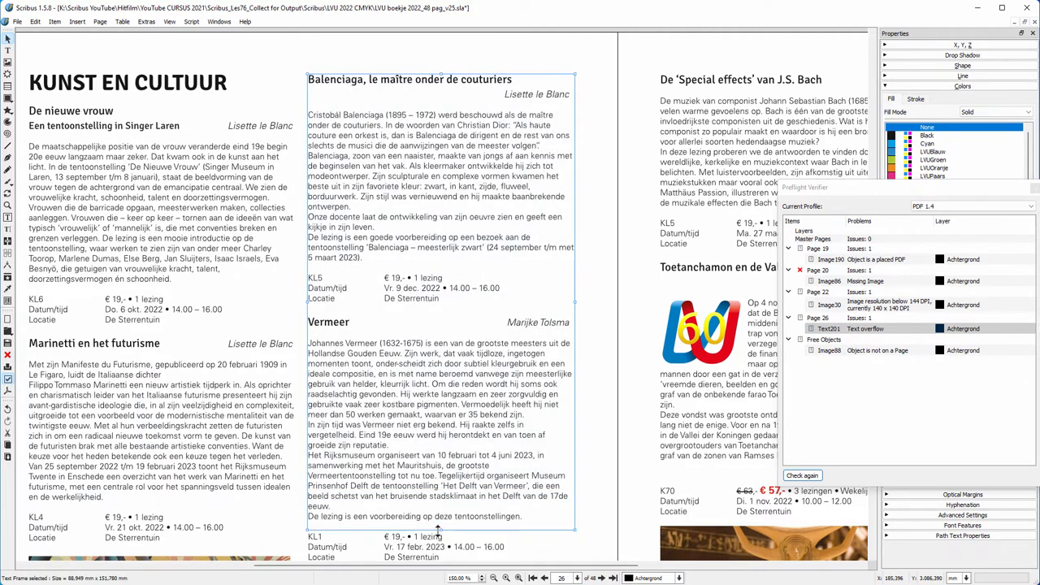
mouse_move(341, 507)
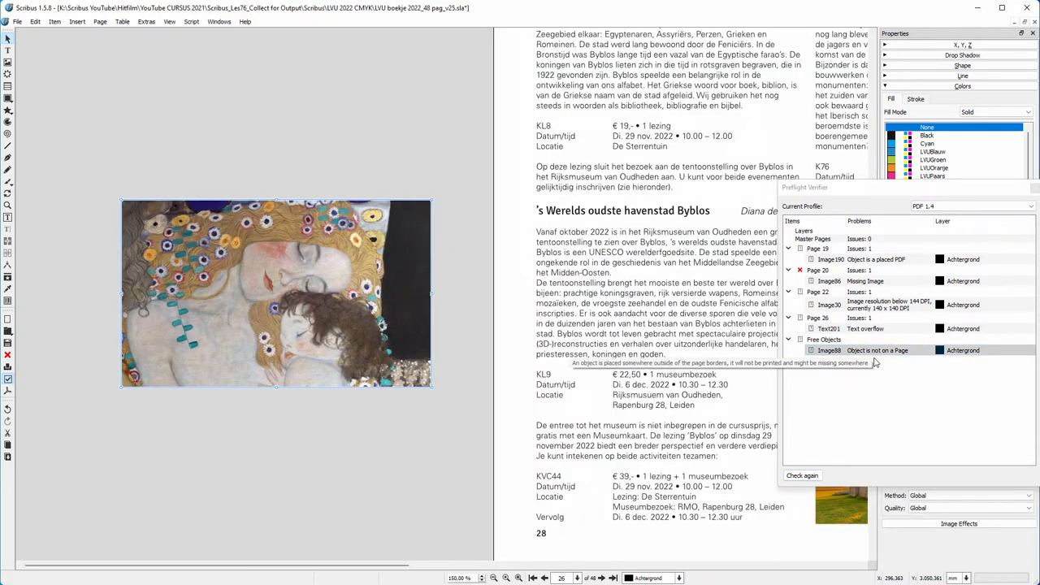
mouse_move(468, 380)
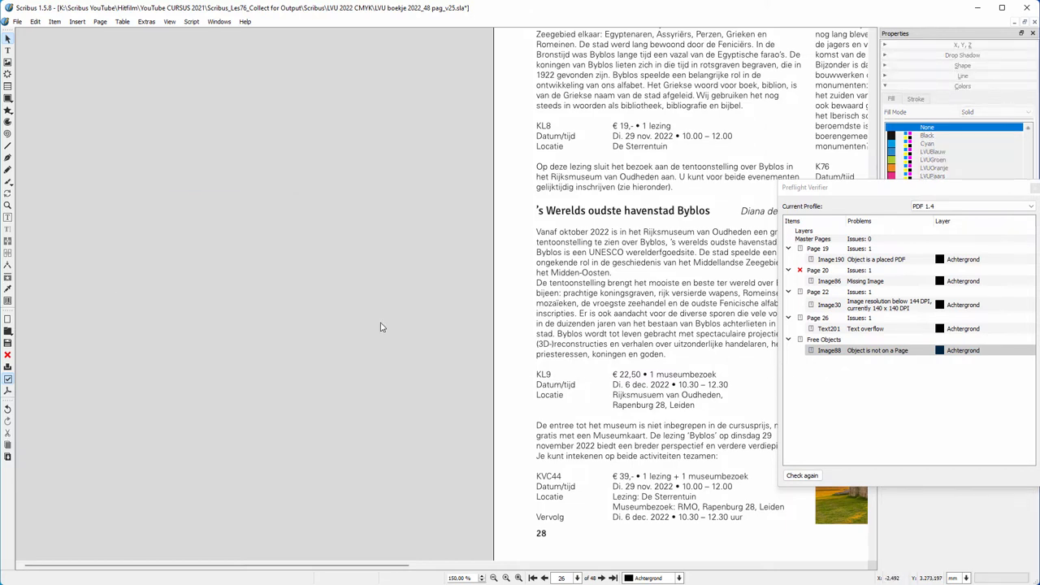
Step: Rerun the preflight check, leaving only the page 19 and page 20 warnings
left_click(802, 475)
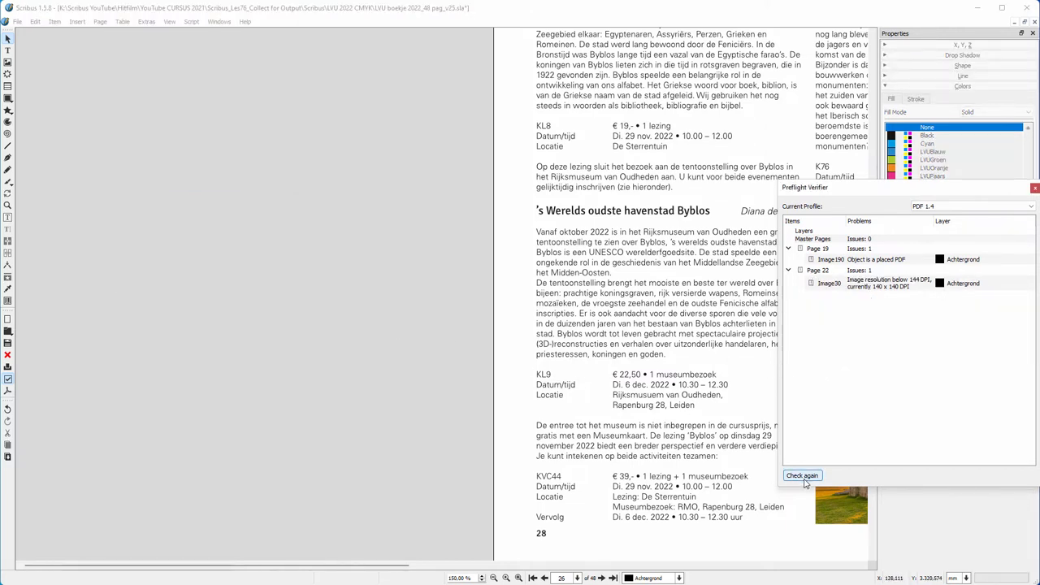